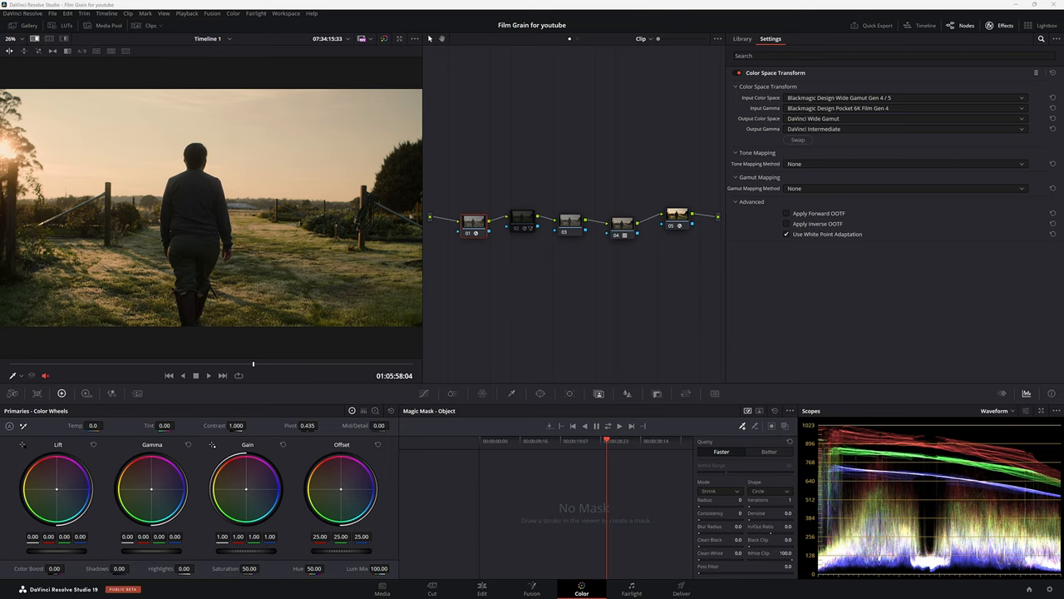
mouse_move(467, 131)
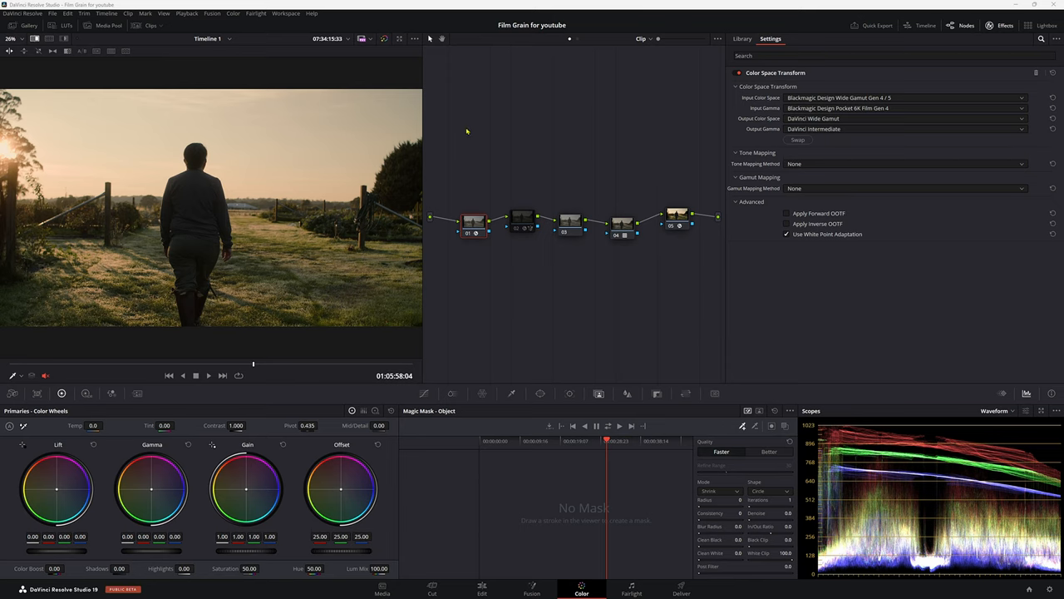
Play back the clip to review the grade, then drag node 01 below the chain.
left_click(196, 375)
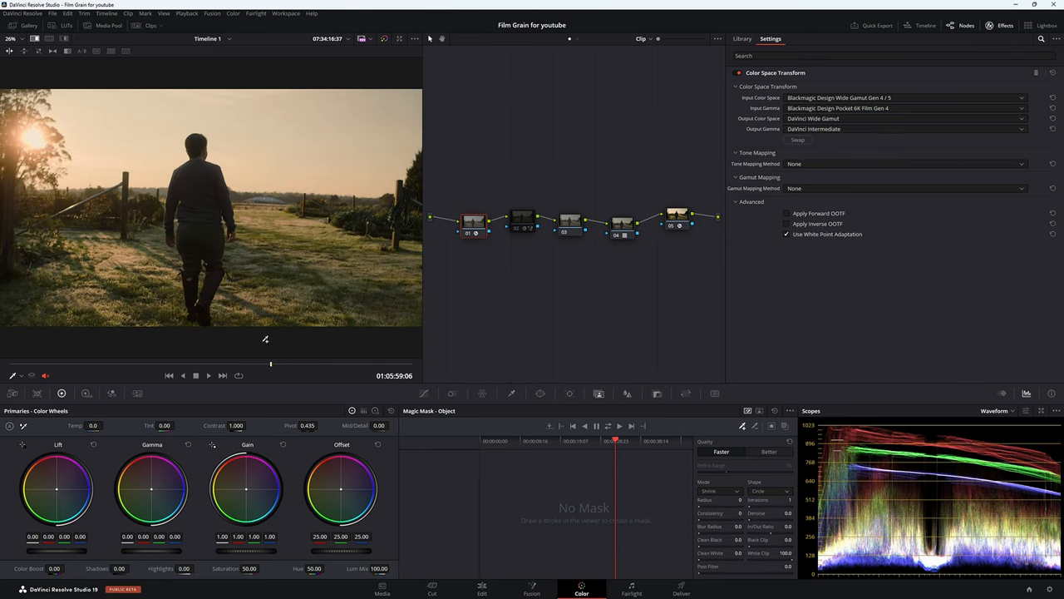
left_click(595, 425)
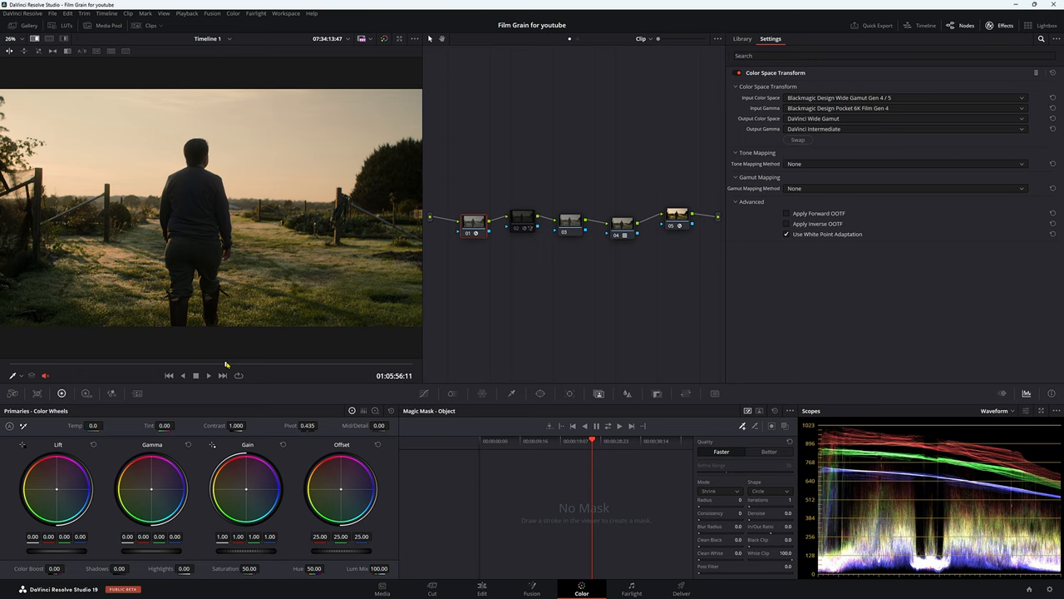
mouse_move(211, 208)
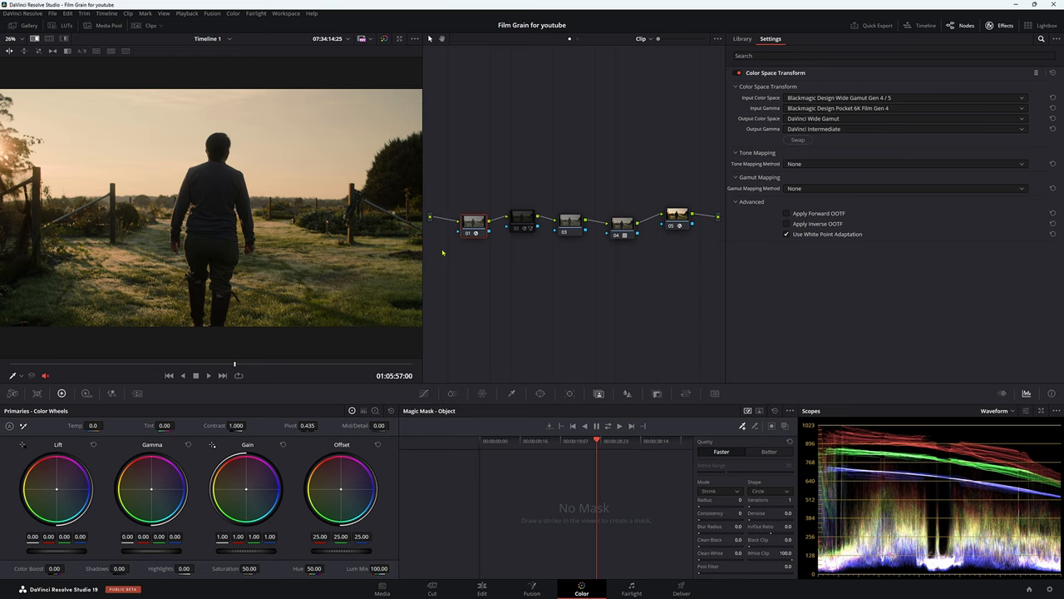
left_click(474, 223)
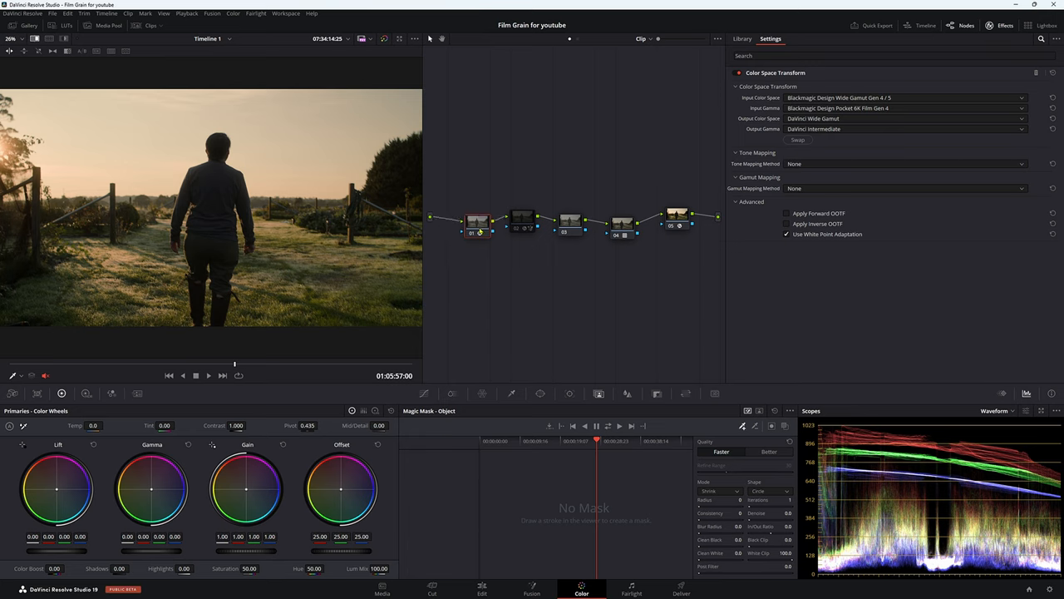
left_click_drag(478, 225, 482, 264)
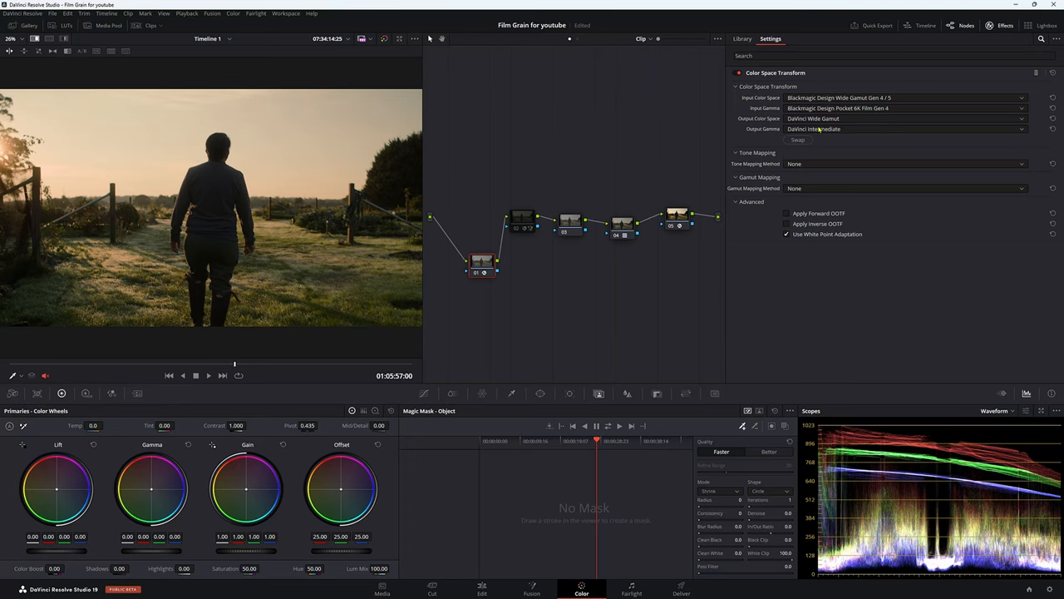
mouse_move(888, 160)
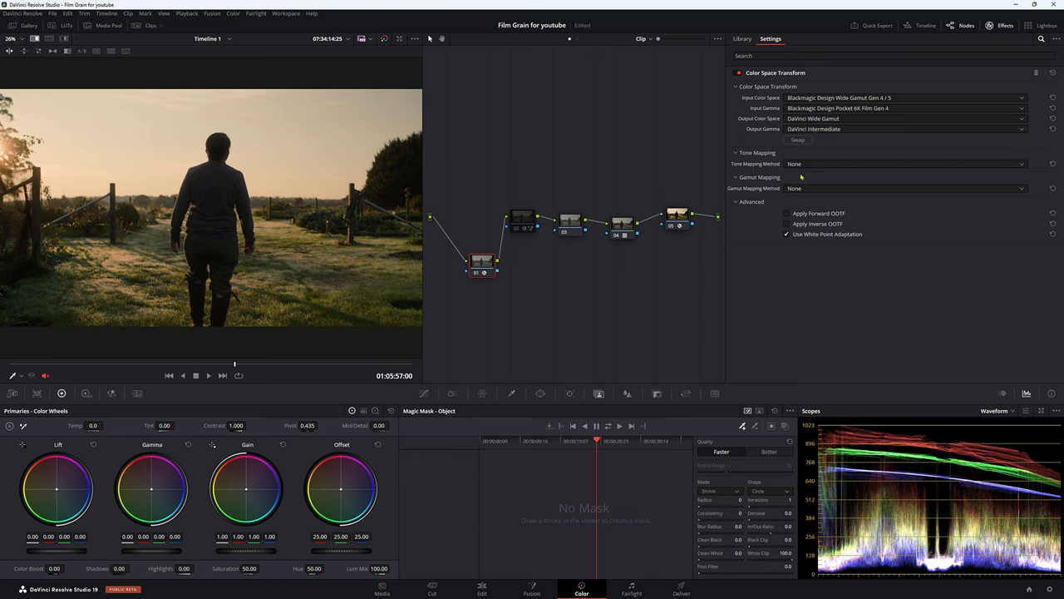
mouse_move(814, 147)
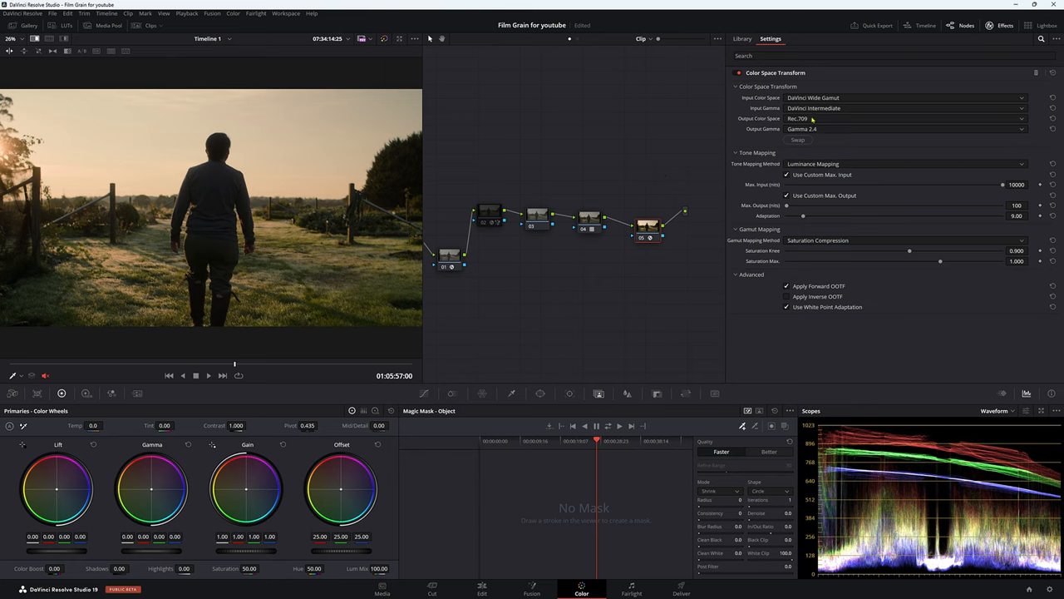
mouse_move(456, 264)
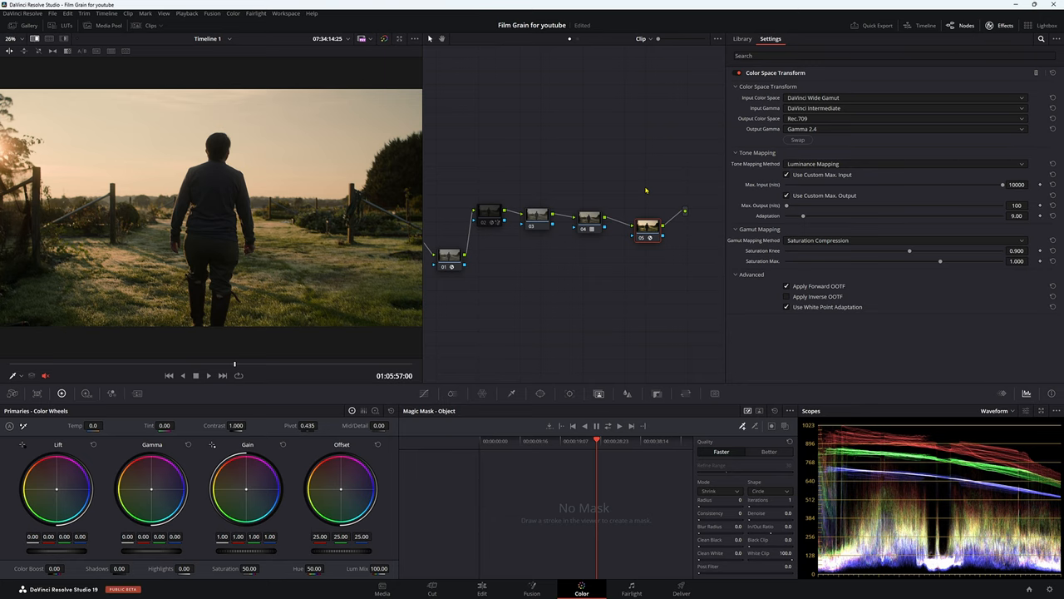
mouse_move(804, 192)
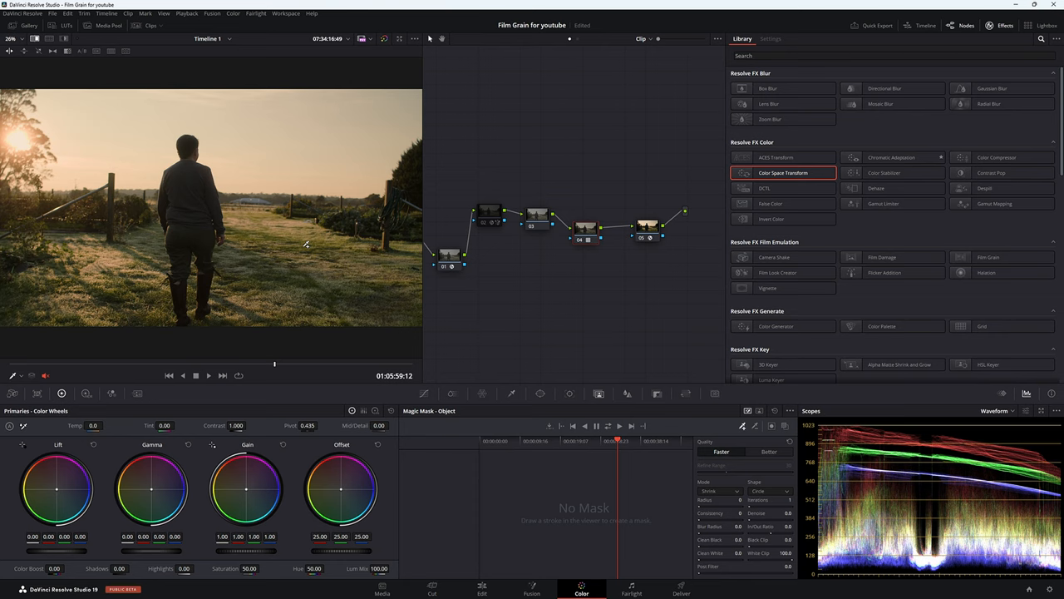
mouse_move(207, 348)
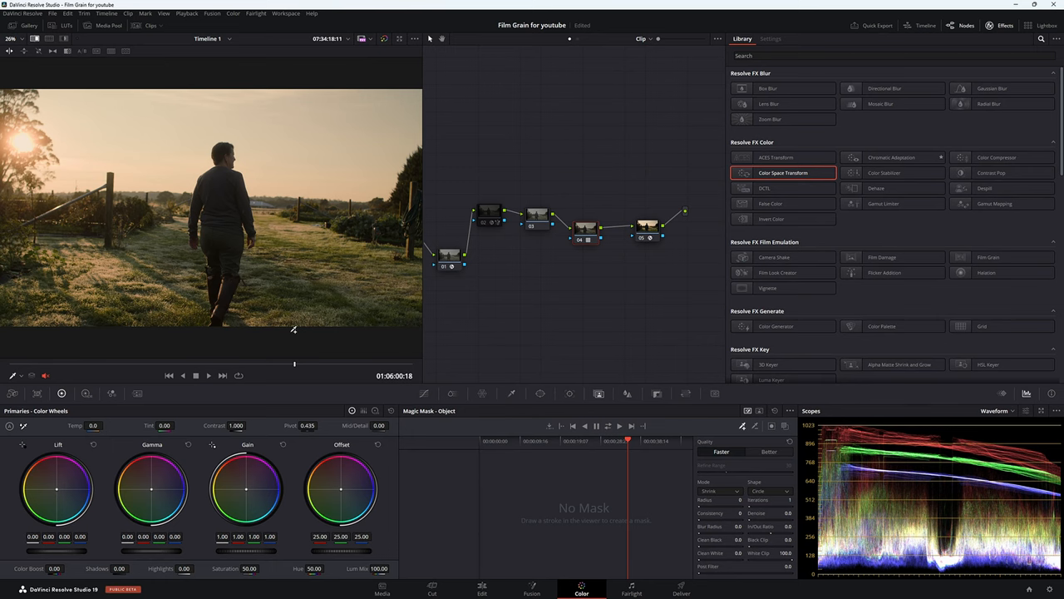
mouse_move(193, 280)
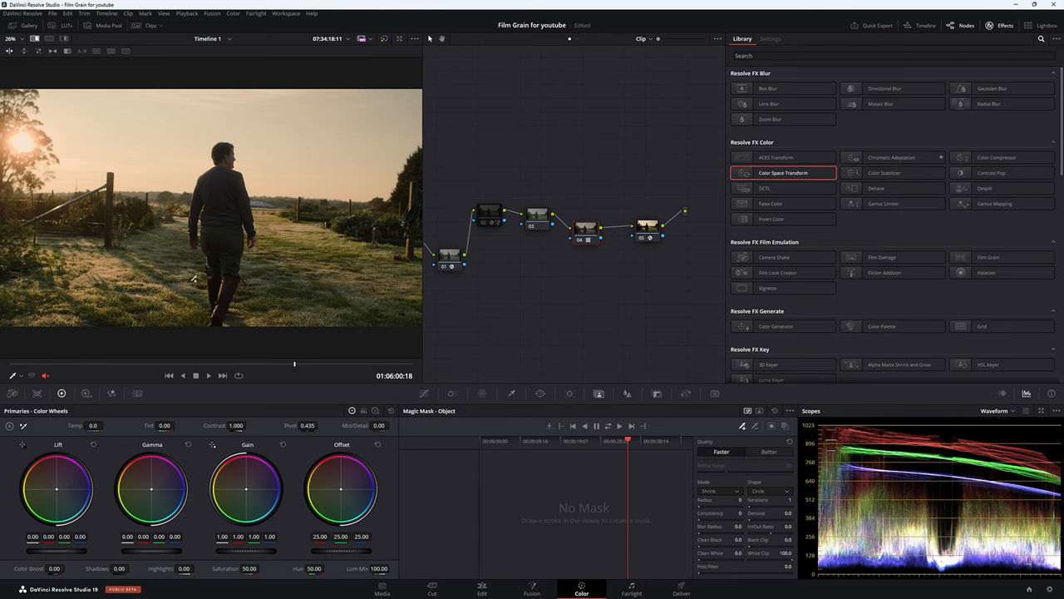
mouse_move(139, 243)
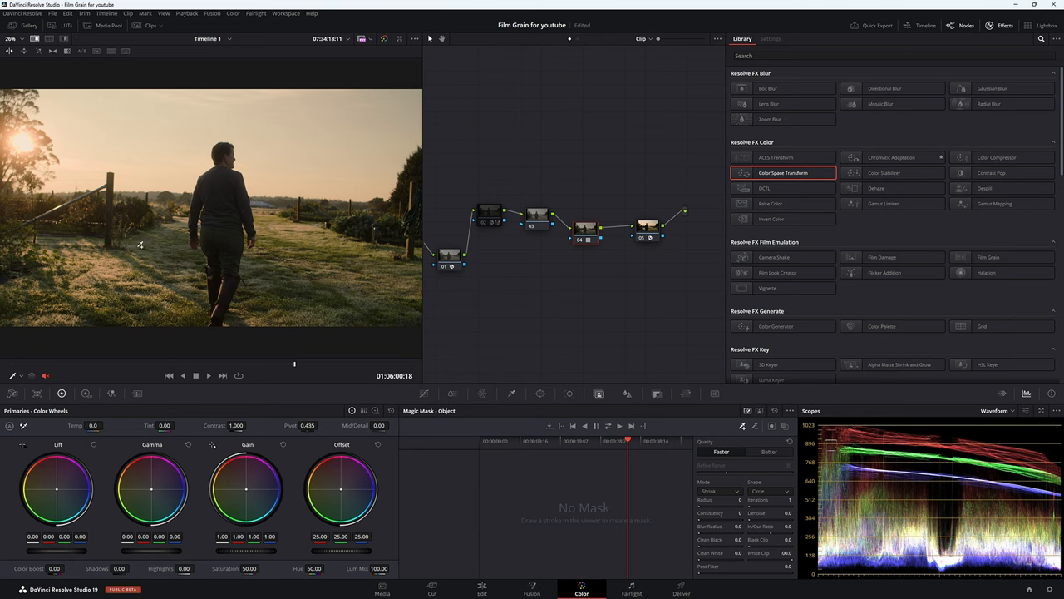
mouse_move(573, 208)
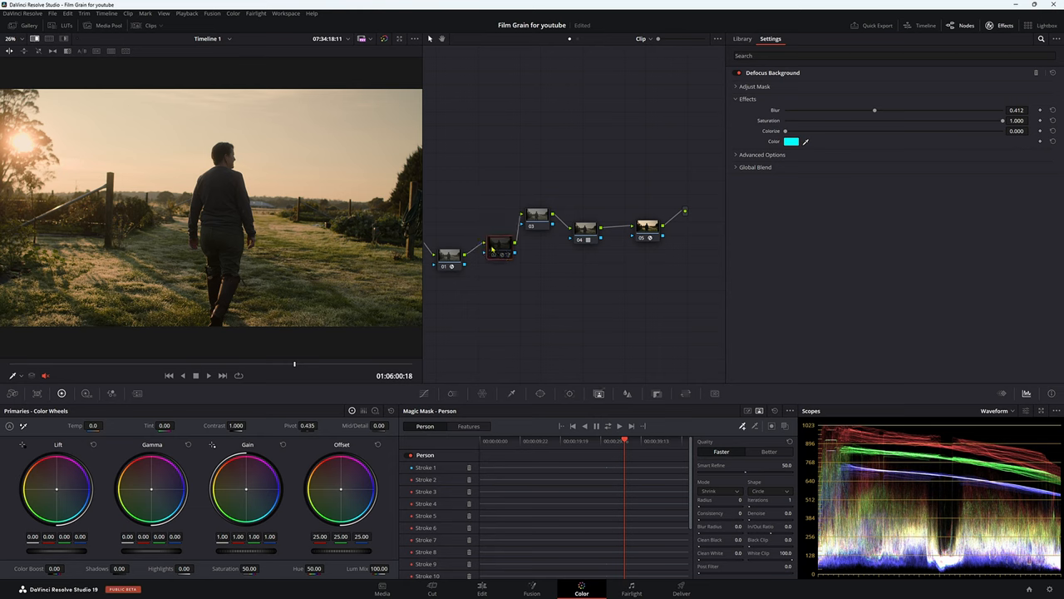
Open the Effects library and search for 'def'.
left_click(499, 248)
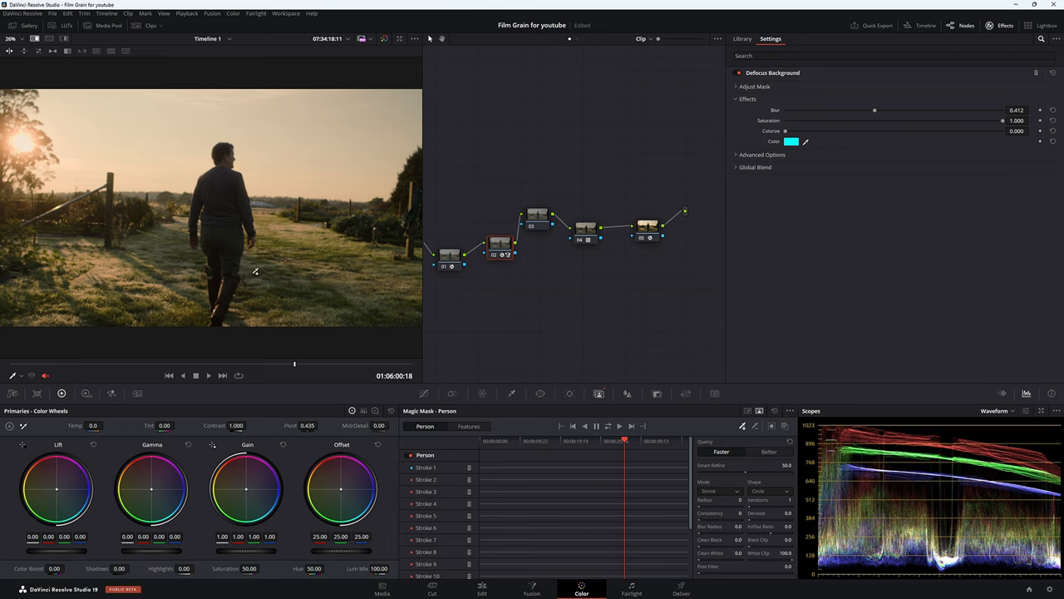
mouse_move(555, 283)
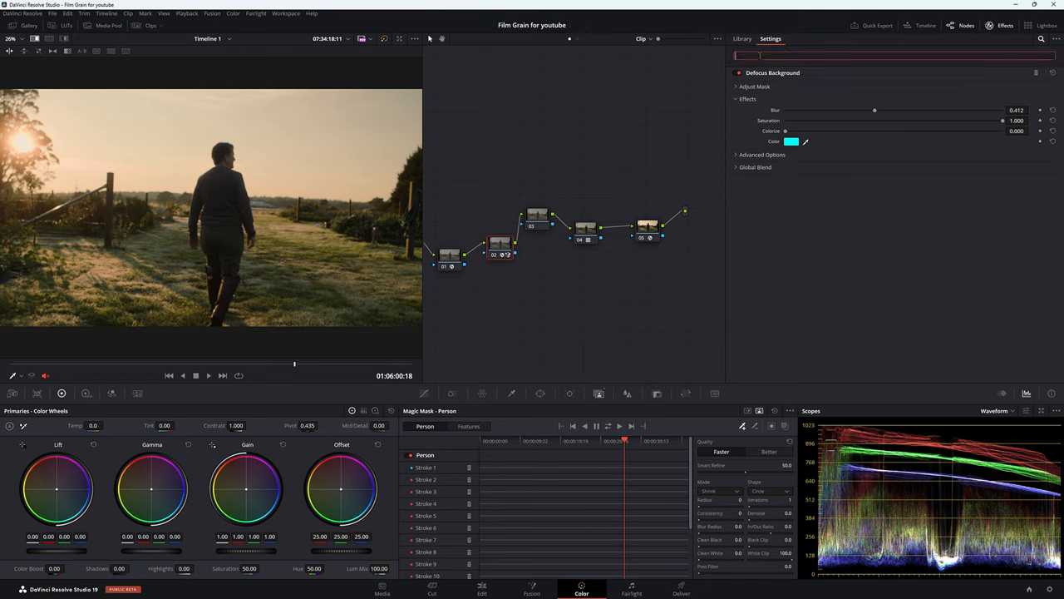
type("def")
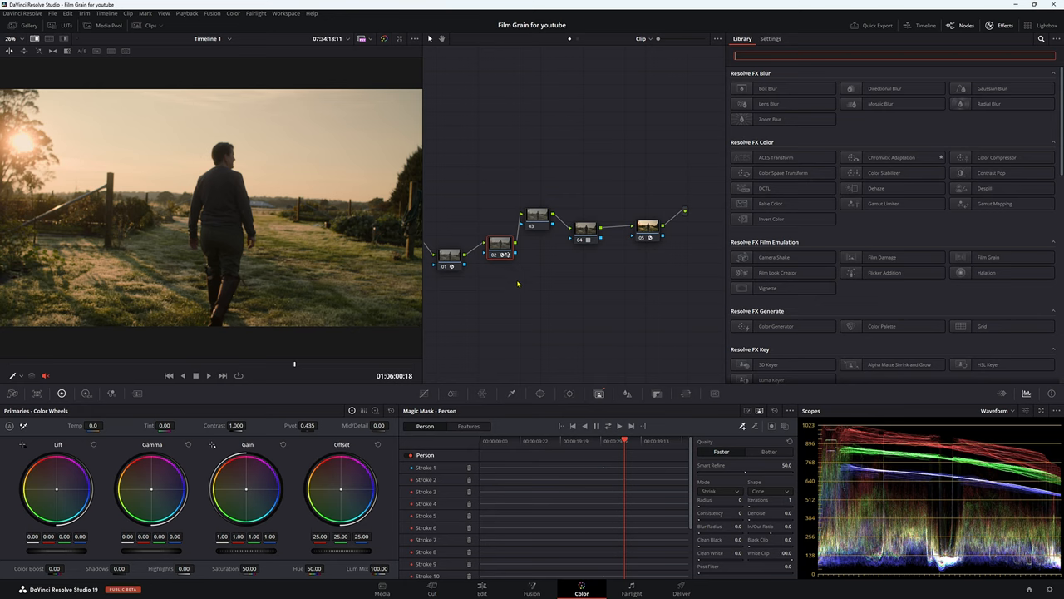
mouse_move(598, 394)
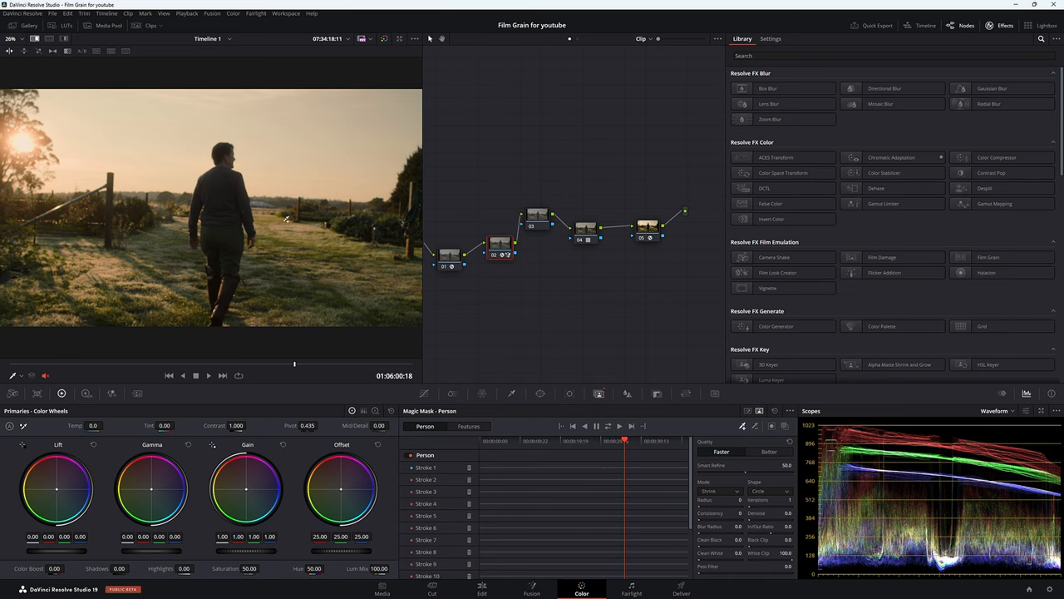
Zoom in on the Node Editor so the nodes appear larger.
left_click_drag(228, 179, 225, 312)
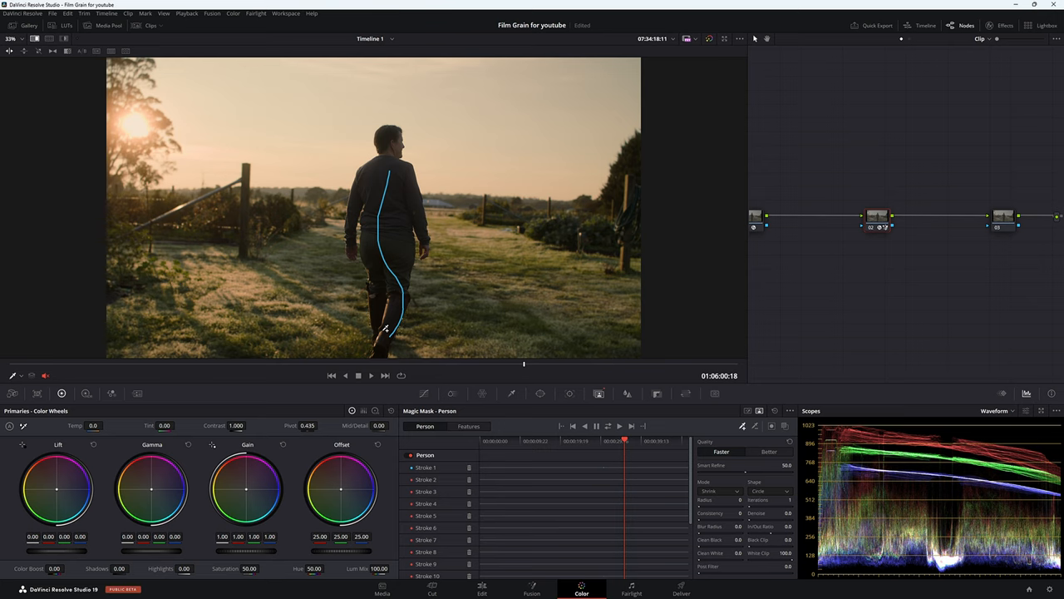
mouse_move(201, 247)
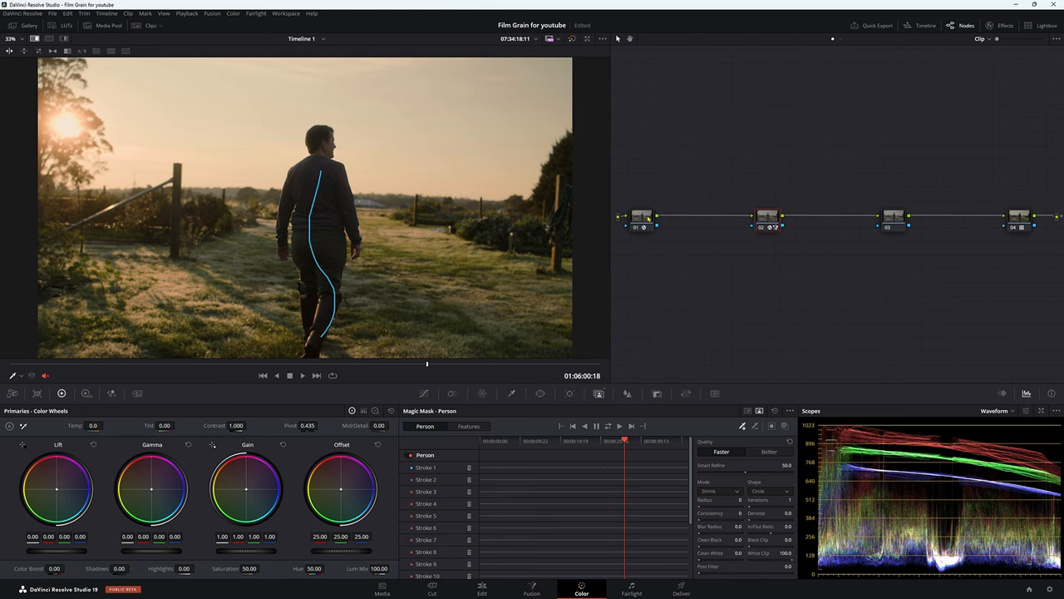
mouse_move(236, 207)
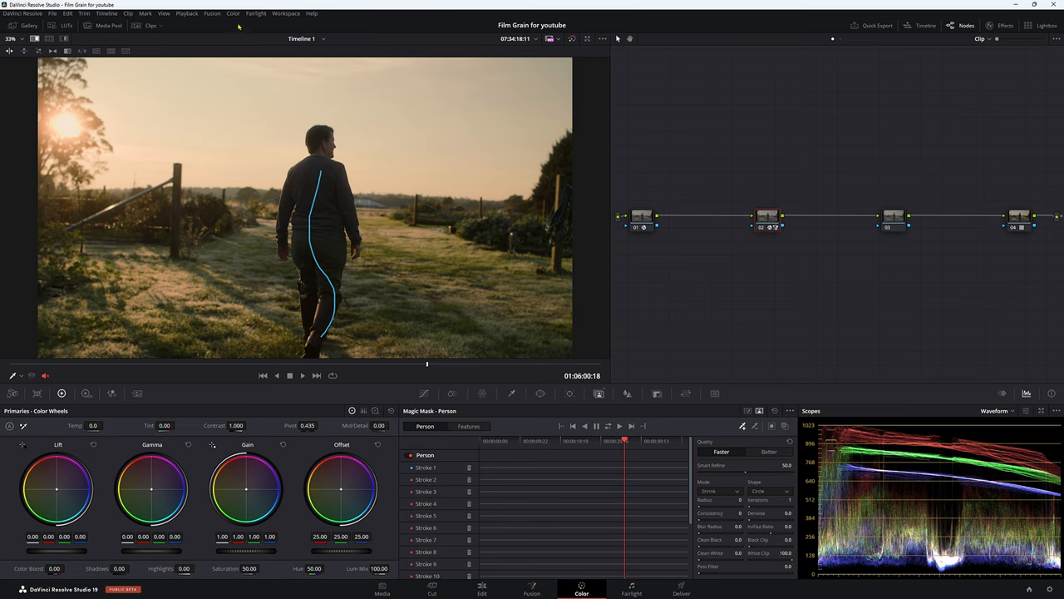
Grab a still of the current graded frame with Color > Stills > Grab Still.
left_click(232, 14)
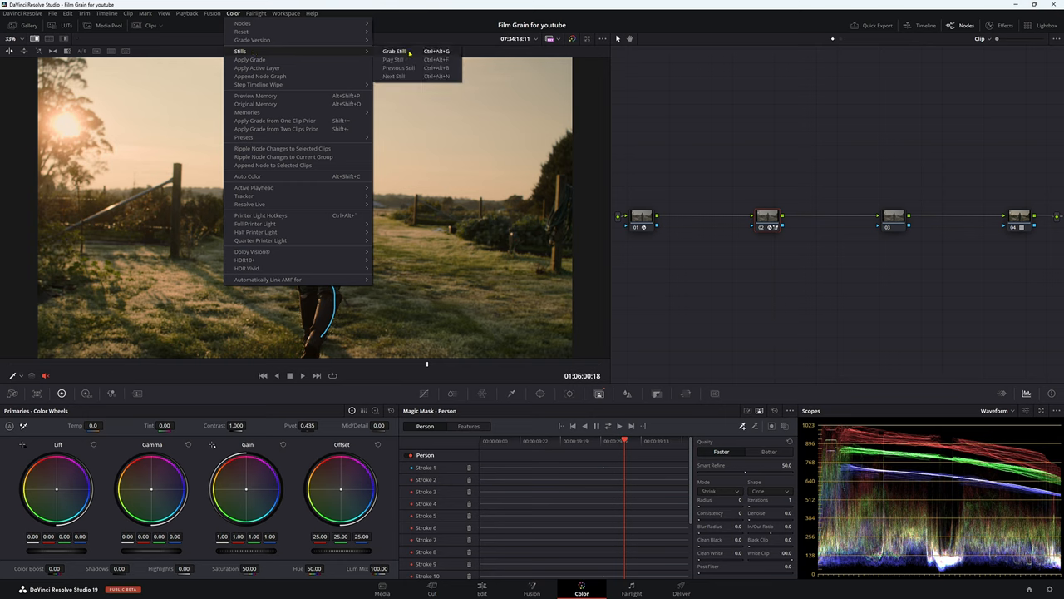
left_click(394, 50)
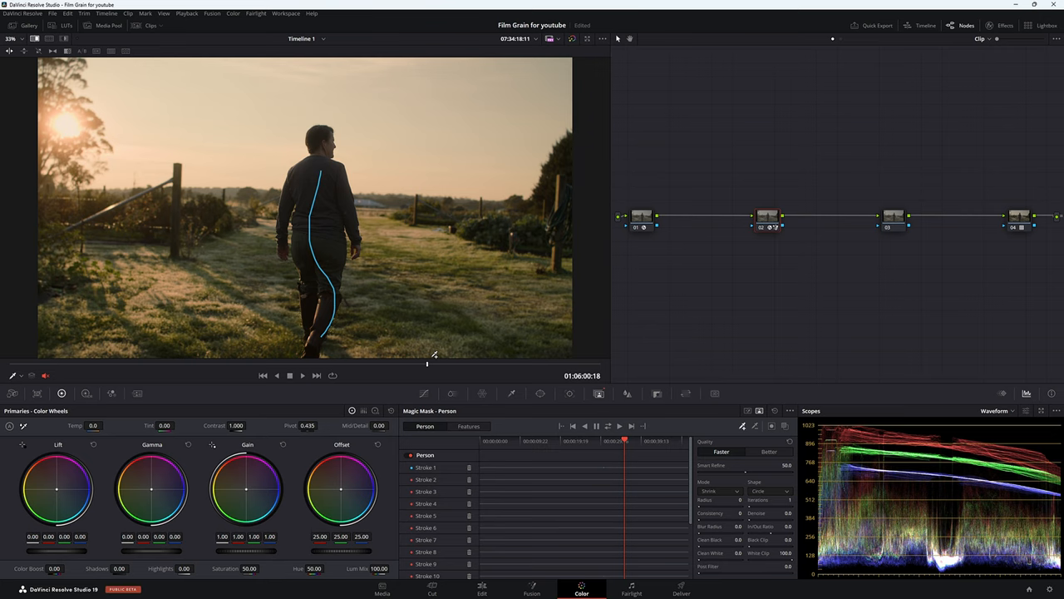
left_click(642, 216)
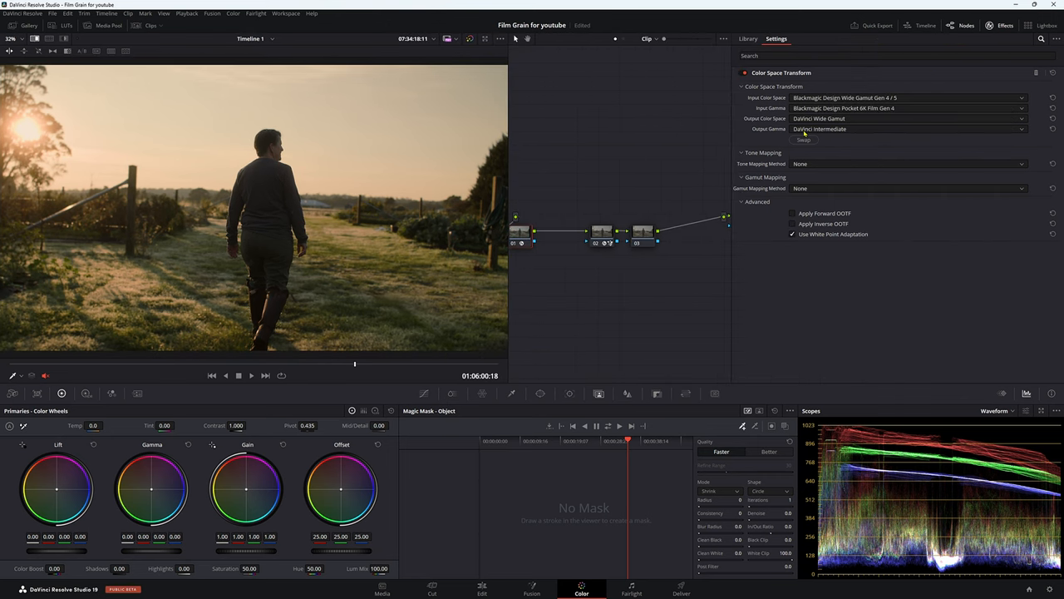
Set the first Color Space Transform's Output Gamma to Linear.
left_click(906, 129)
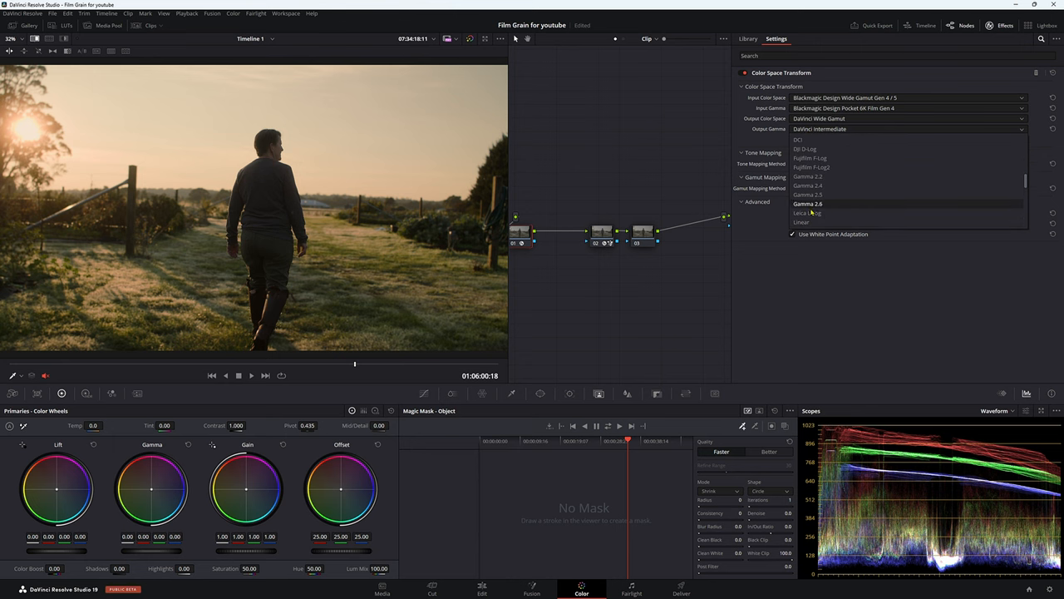
left_click(801, 222)
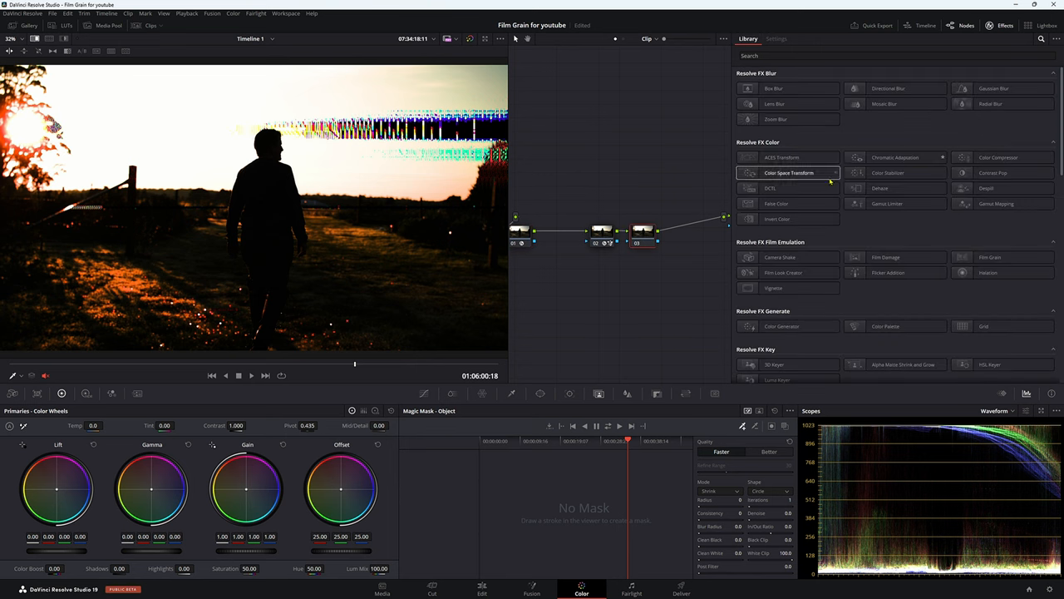
Set the new transform's Input Gamma to Linear and Output Gamma to DaVinci Intermediate.
left_click(774, 39)
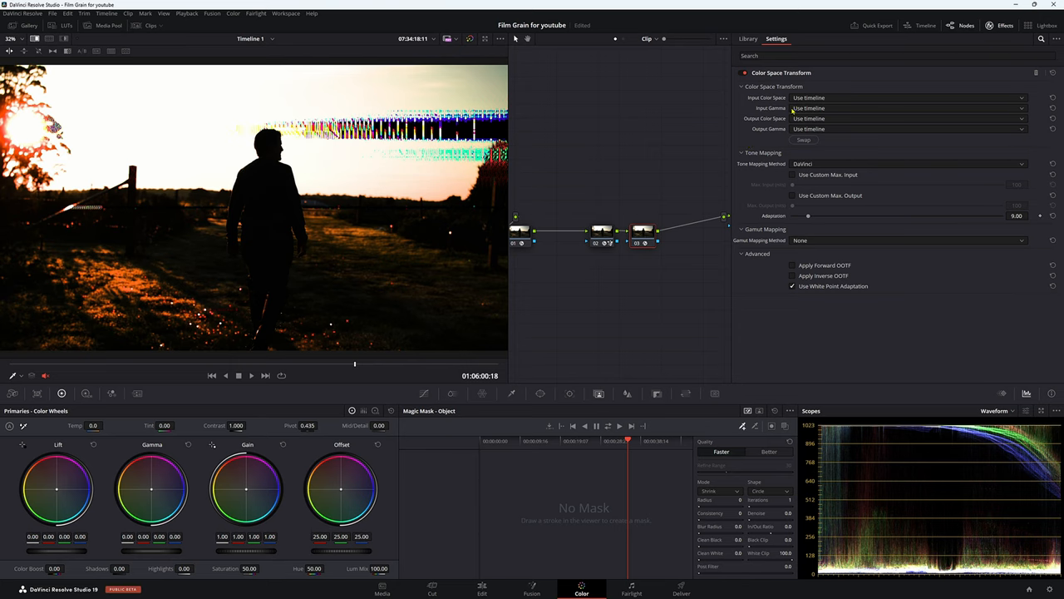
left_click(906, 108)
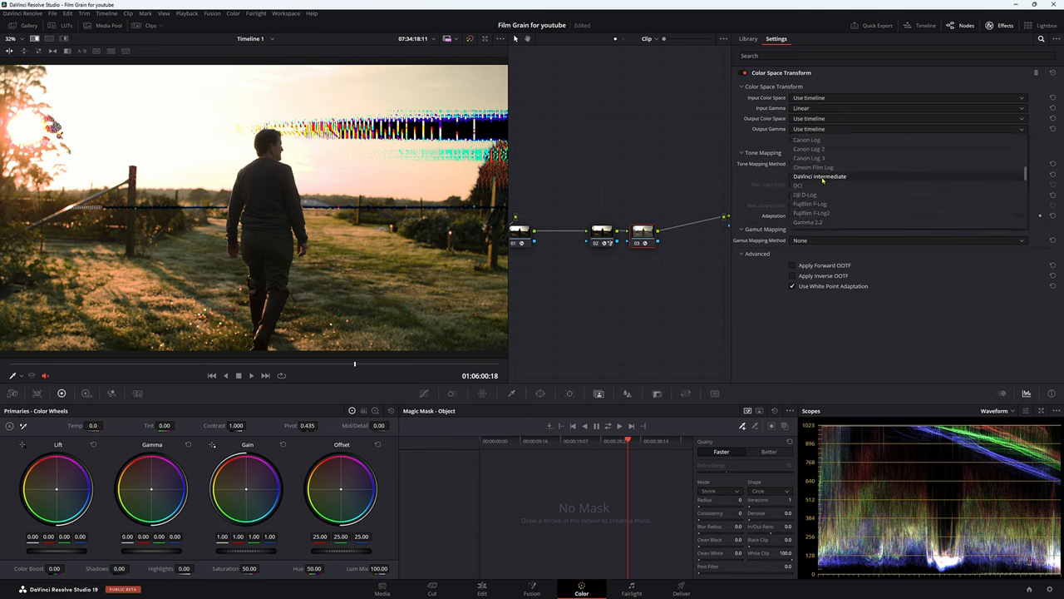
left_click(820, 176)
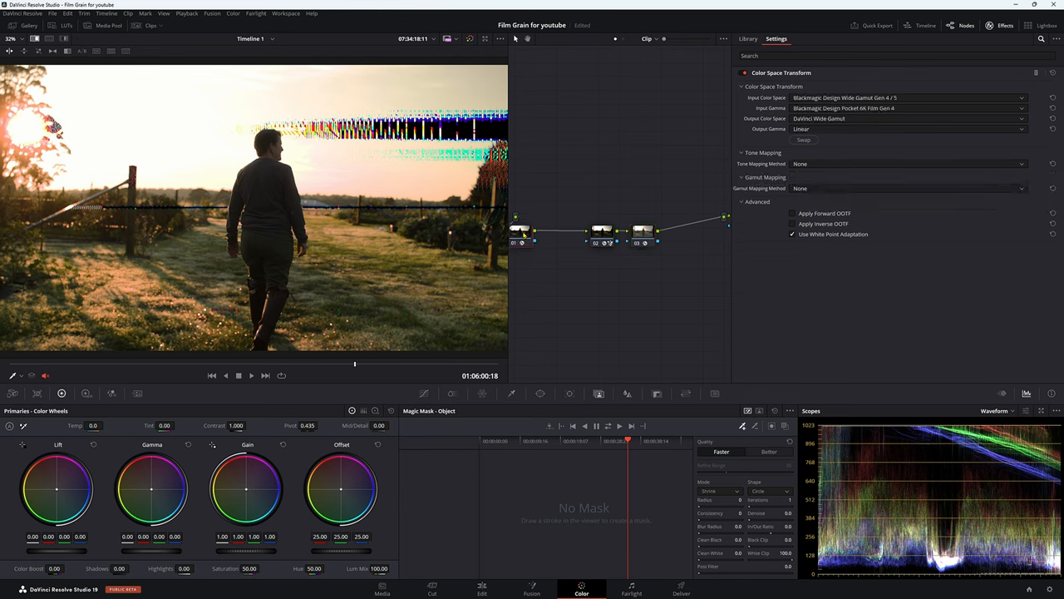
Drag nodes 01 and 02 lower in the Node Editor, side by side.
left_click_drag(518, 230, 548, 264)
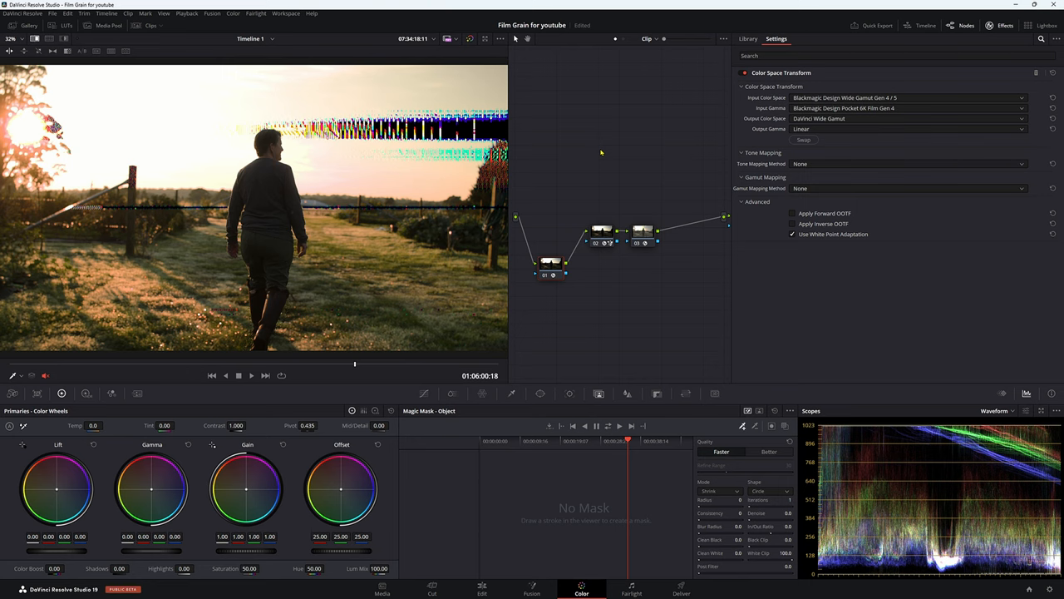
left_click_drag(552, 261, 553, 255)
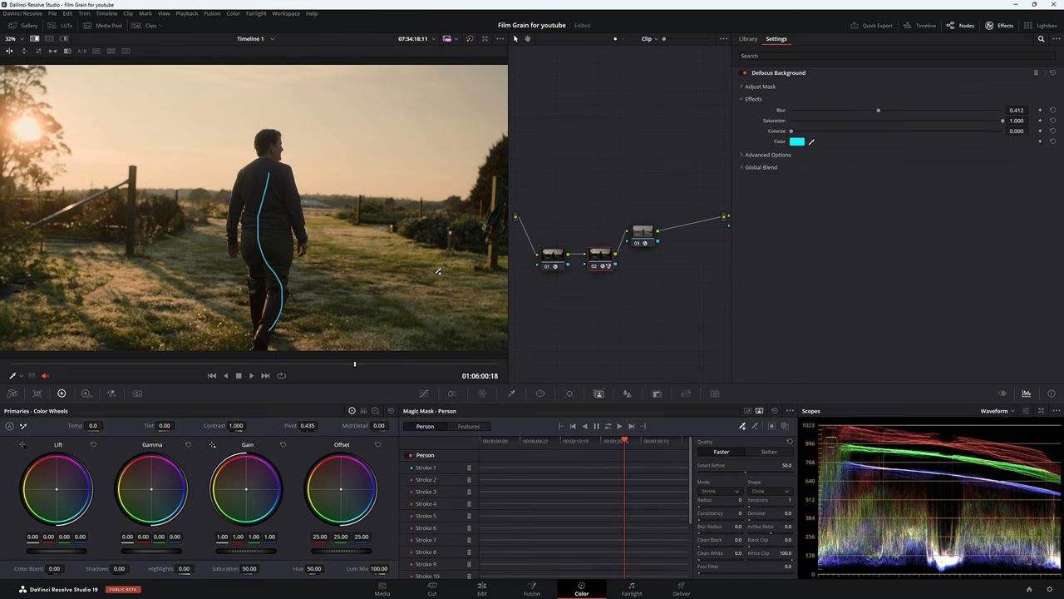
Select the Defocus Background node to view its effect settings.
left_click(22, 25)
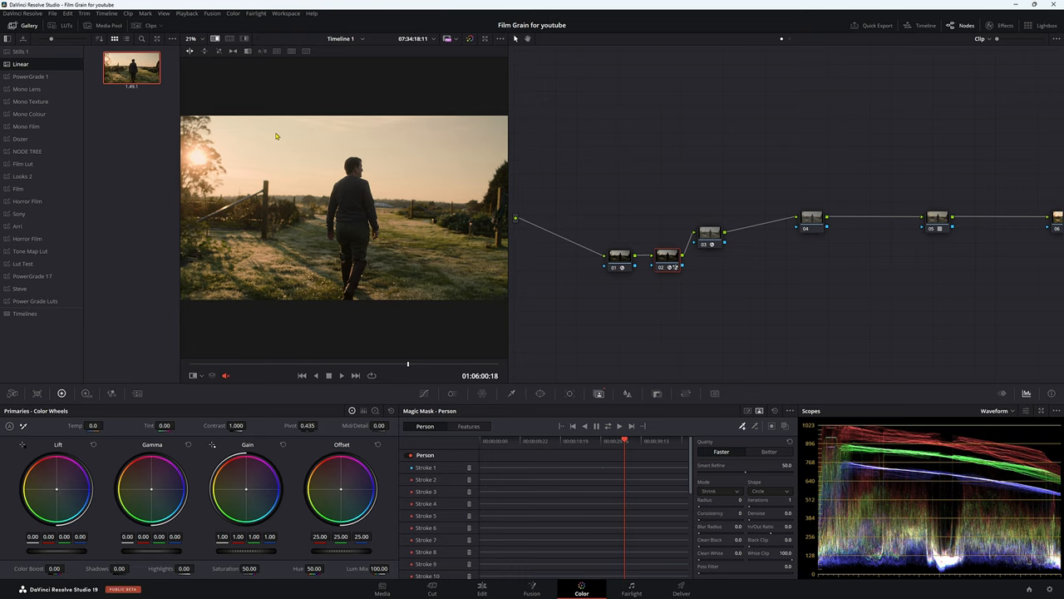
mouse_move(186, 264)
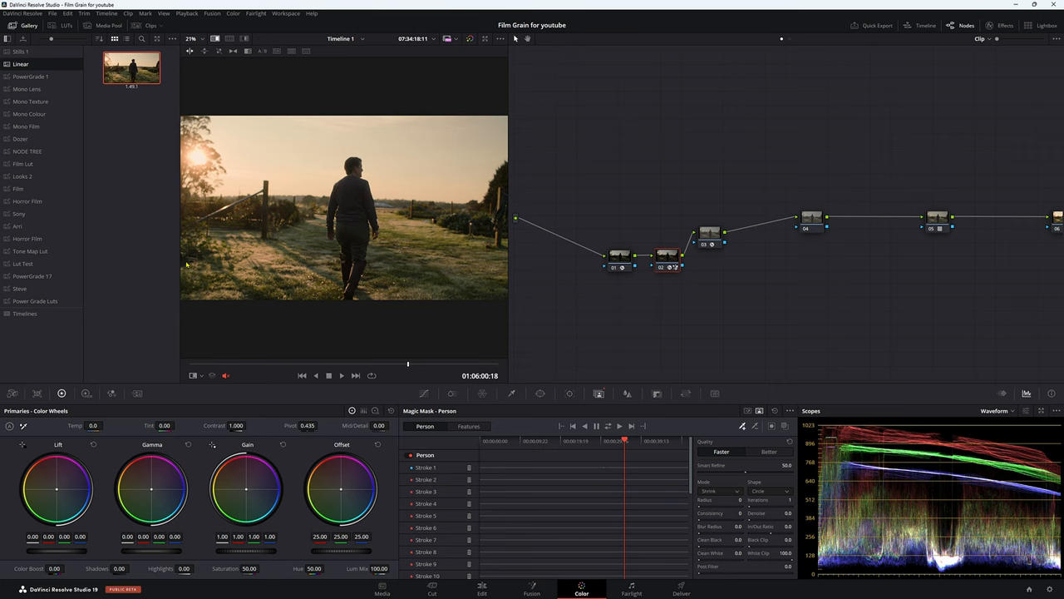
mouse_move(356, 221)
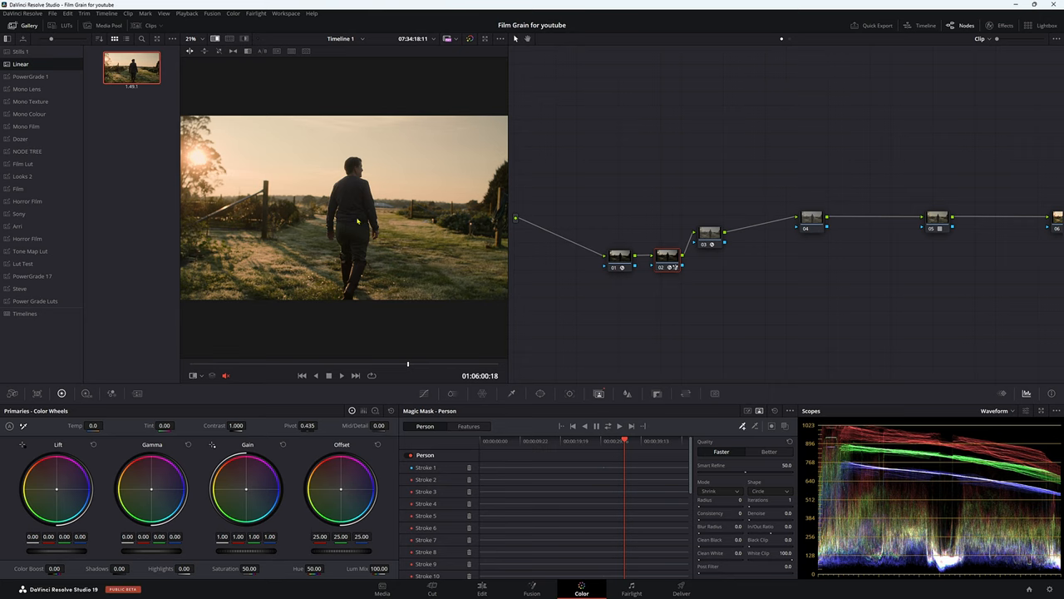
mouse_move(374, 223)
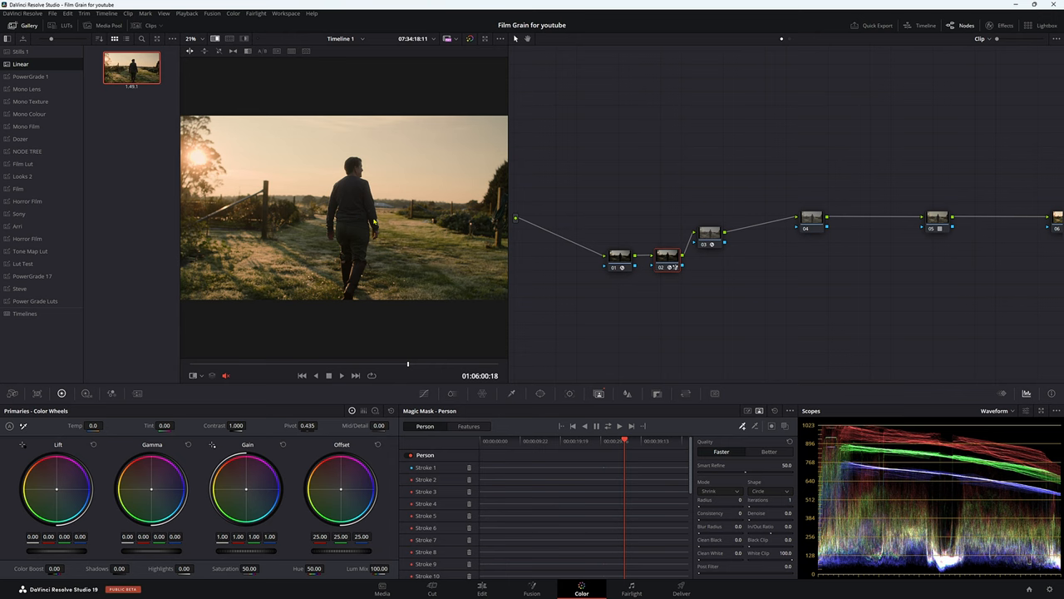